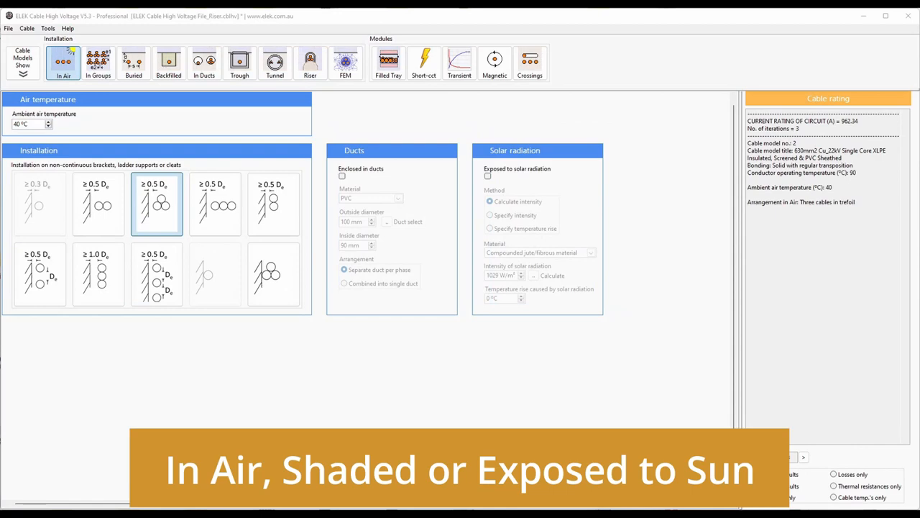
- Cycle through grouped-in-air, buried, duct and trough installations, ending on the four-circuit trough
click(98, 63)
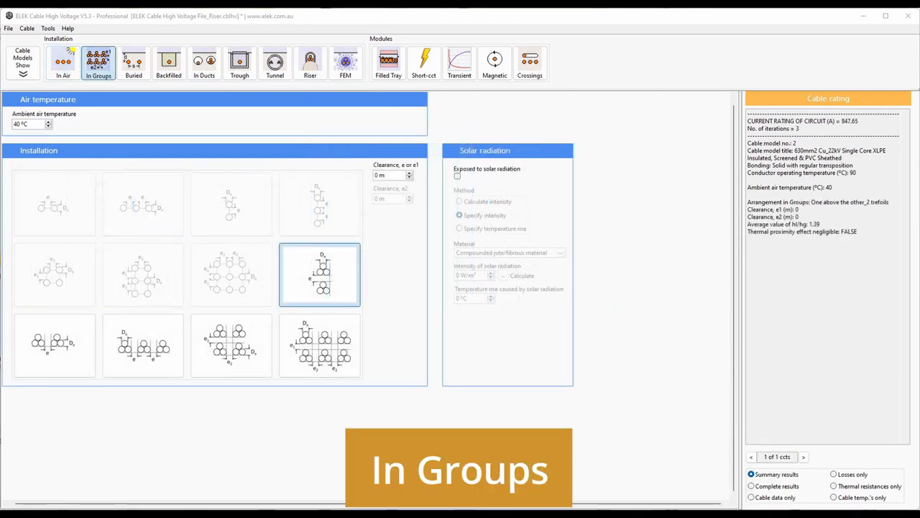
click(133, 63)
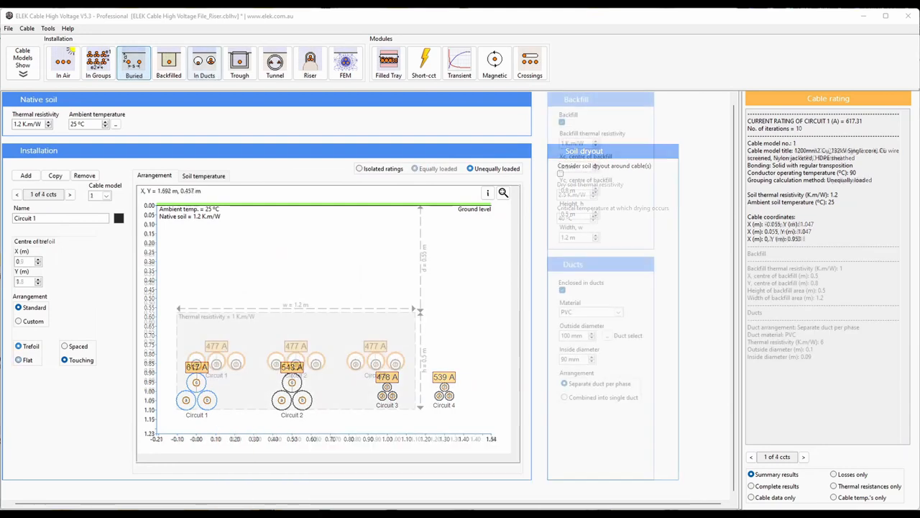
click(204, 63)
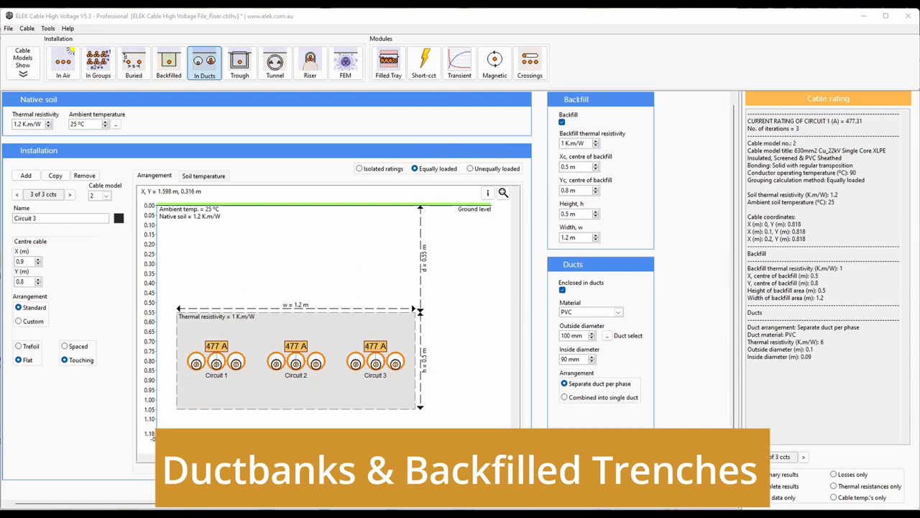
click(239, 63)
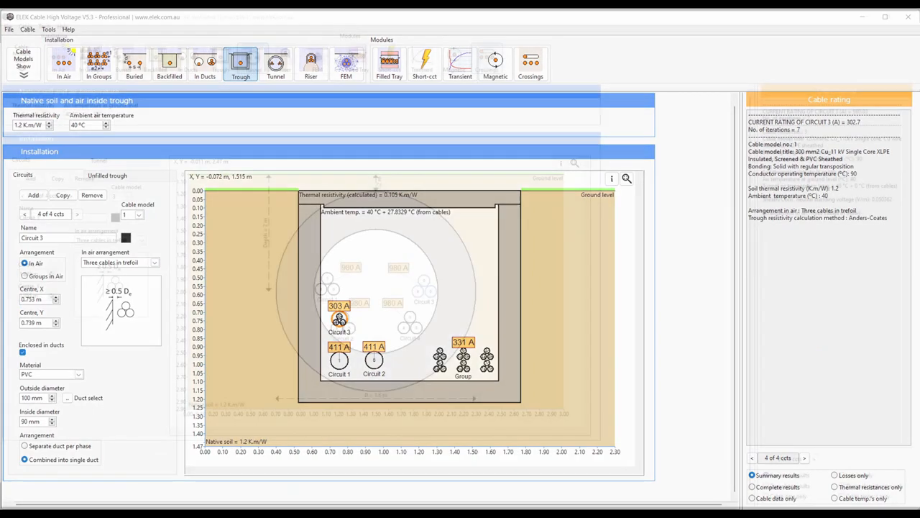
click(276, 64)
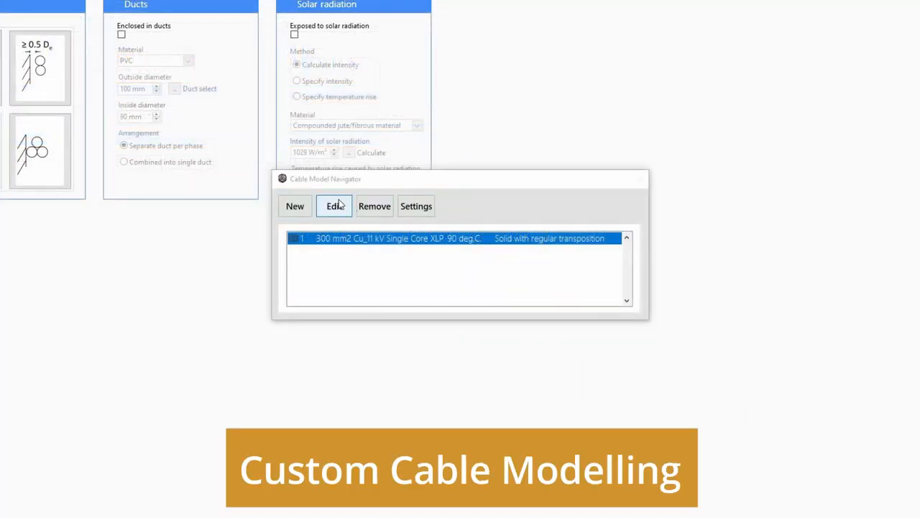
- Edit the 300 mm² copper 11 kV single-core cable and inspect its insulation screen layer
click(334, 206)
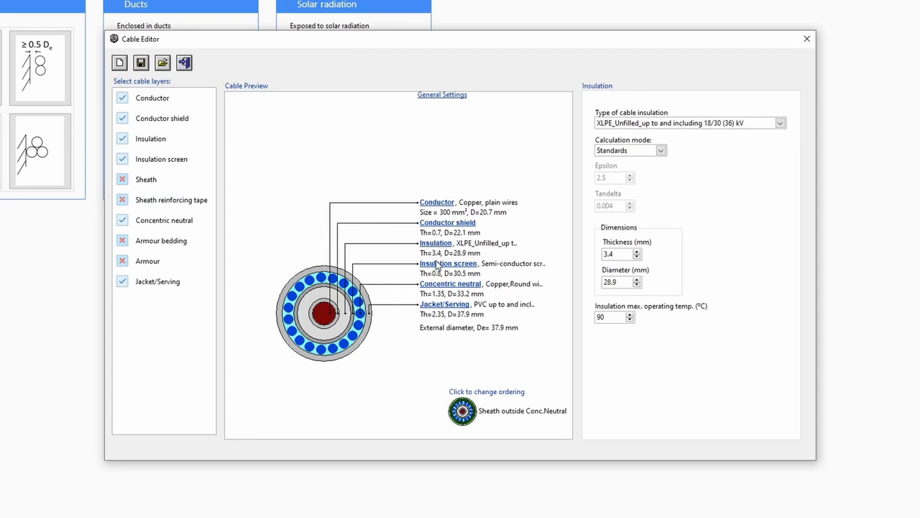
click(162, 62)
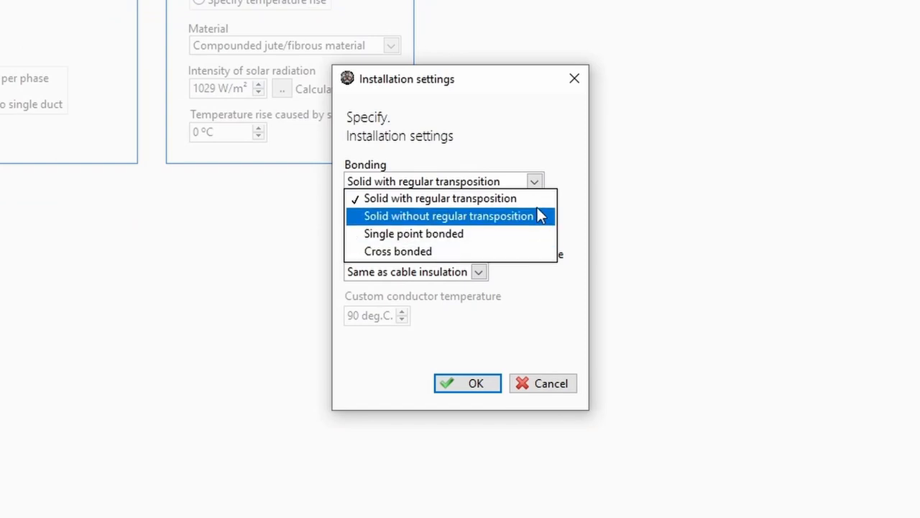
- Switch Calculation based on to a 100 A loaded current and confirm the installation settings
click(479, 272)
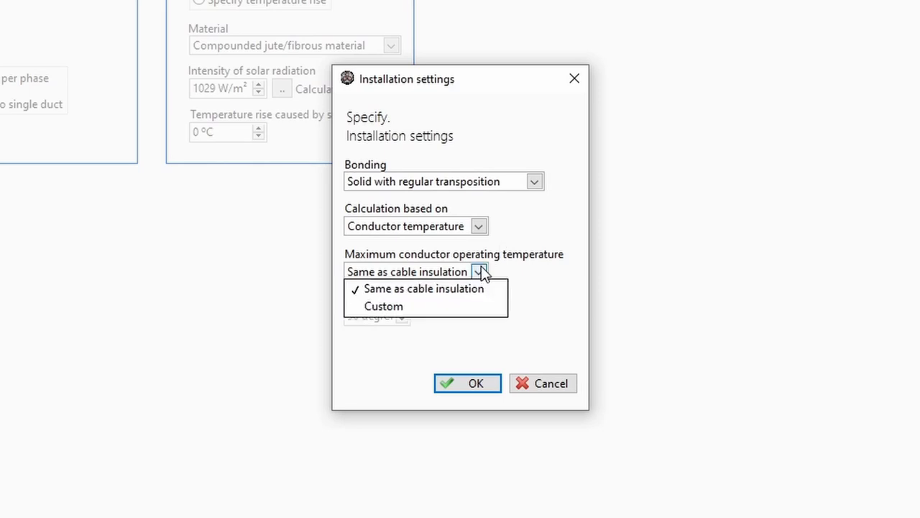
click(383, 306)
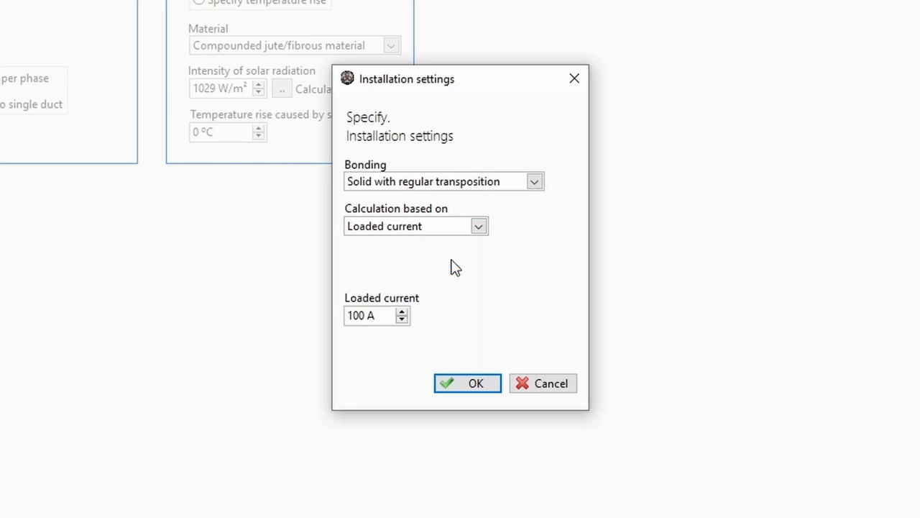
click(466, 382)
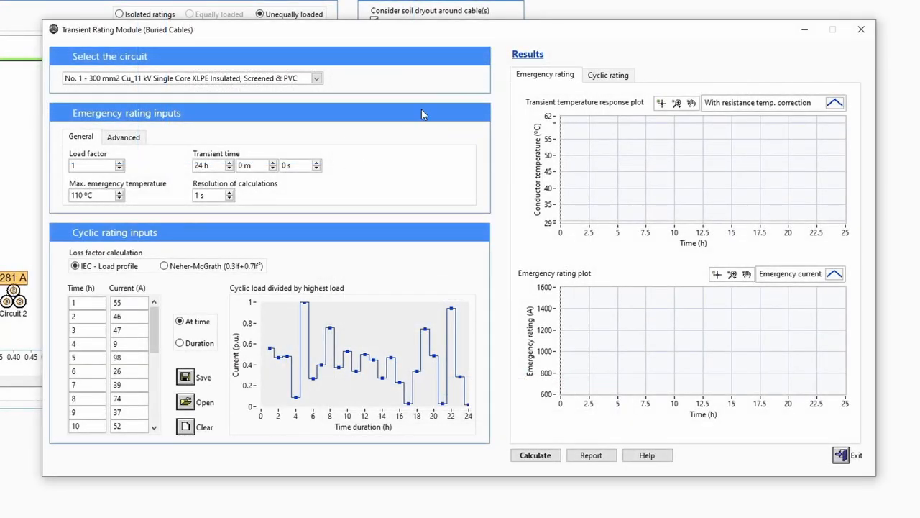
- Calculate circuit No. 1's 24-hour temperature response and emergency rating curves with the load profile
scroll(down, 3)
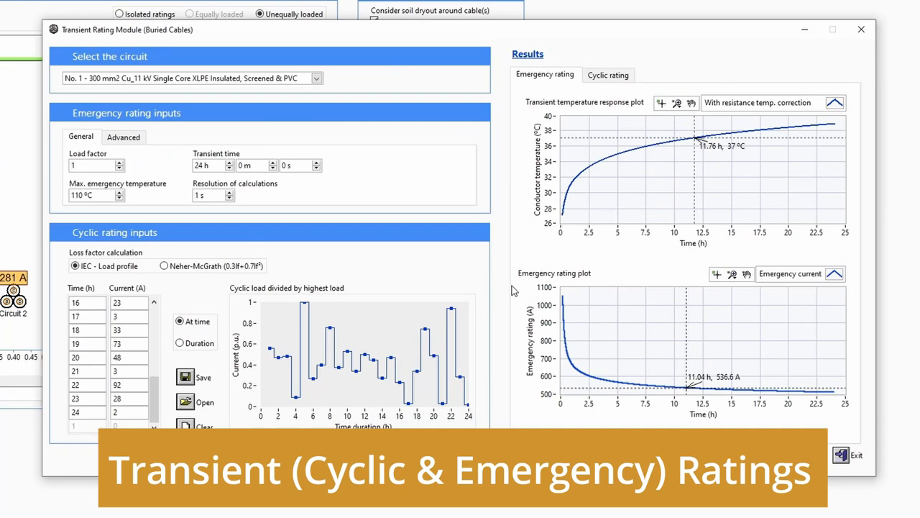
click(607, 74)
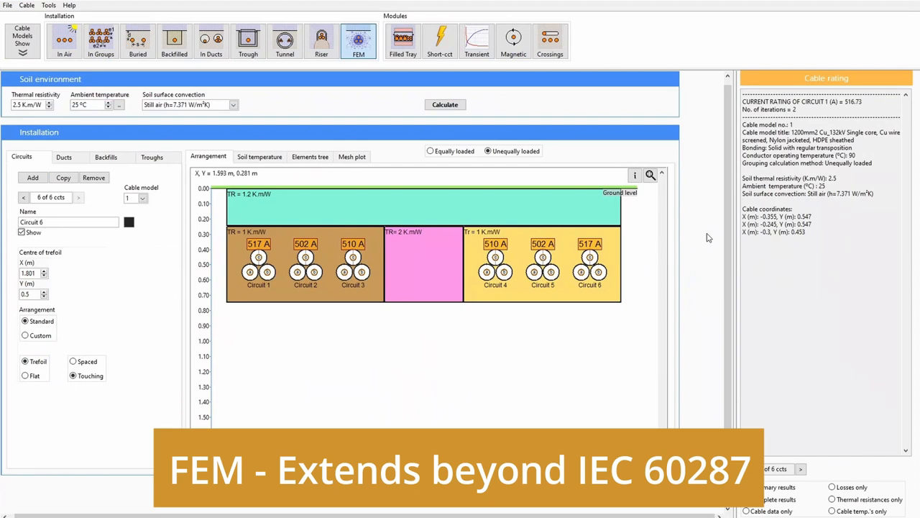
- Display the FEM mesh around the six trefoil circuits and their backfills
click(351, 156)
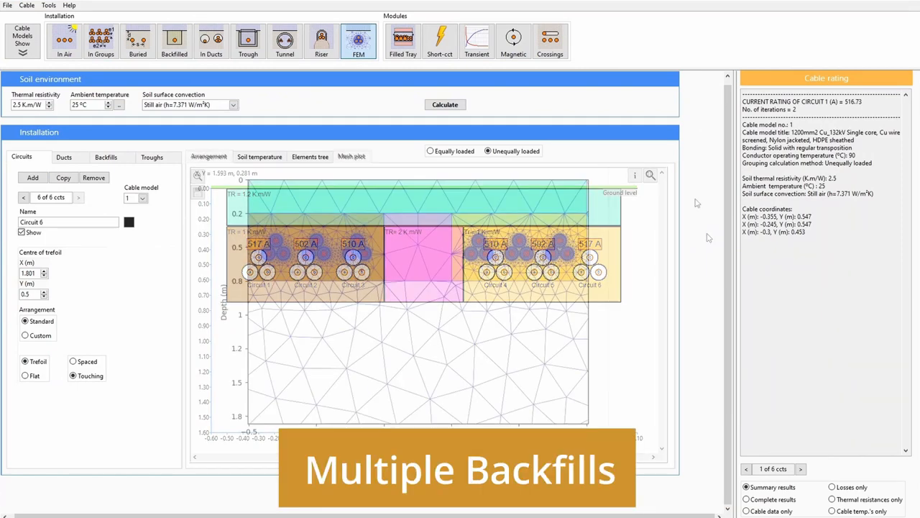
click(351, 156)
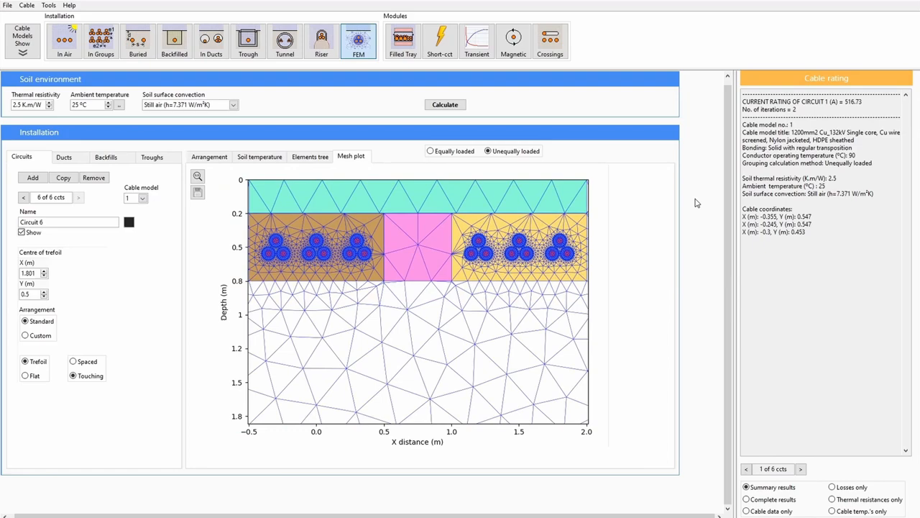
click(550, 41)
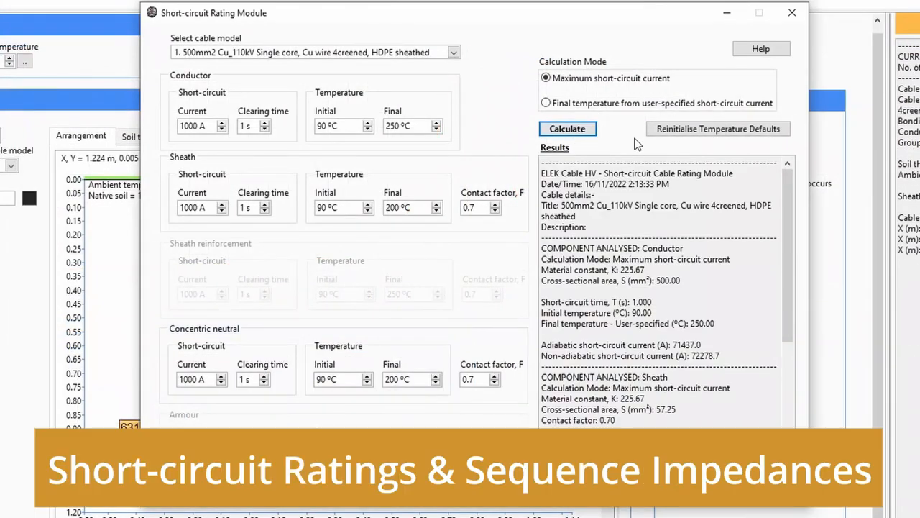
- Calculate the randomly filled tray bundle's permissible current, giving 74.94 A
scroll(down, 3)
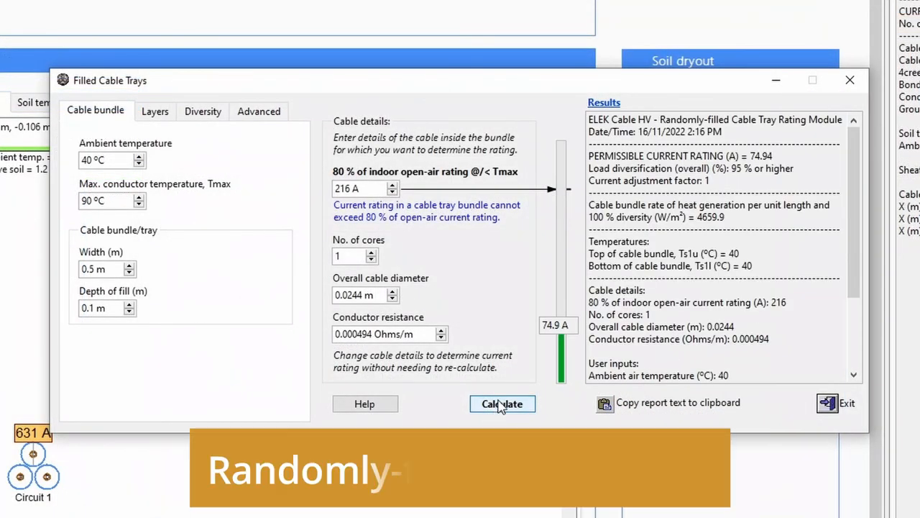
click(502, 403)
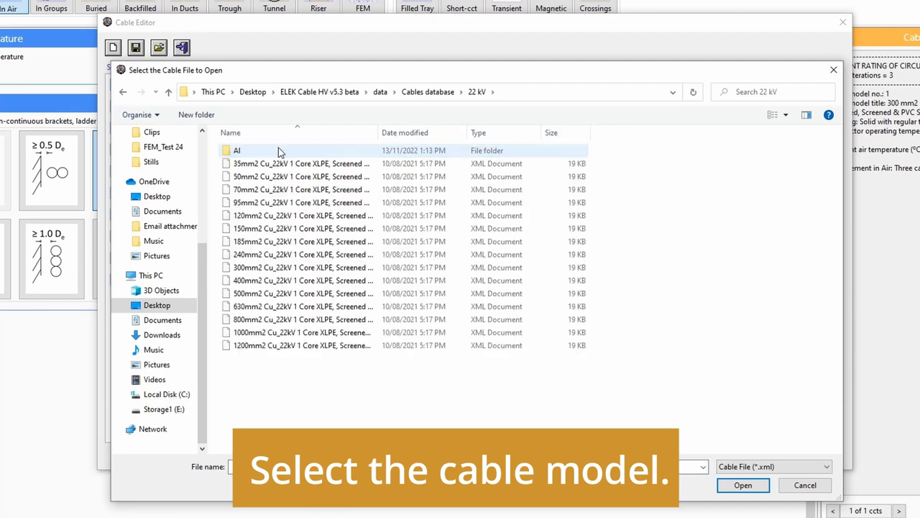
- Open a 22 kV cable file, choose single point bonding and edit the custom conductor temperature
double_click(301, 280)
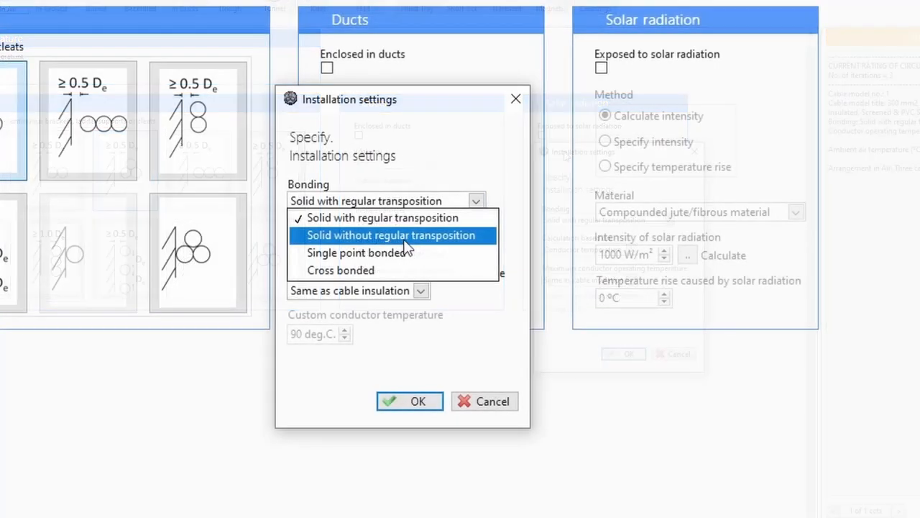
click(358, 253)
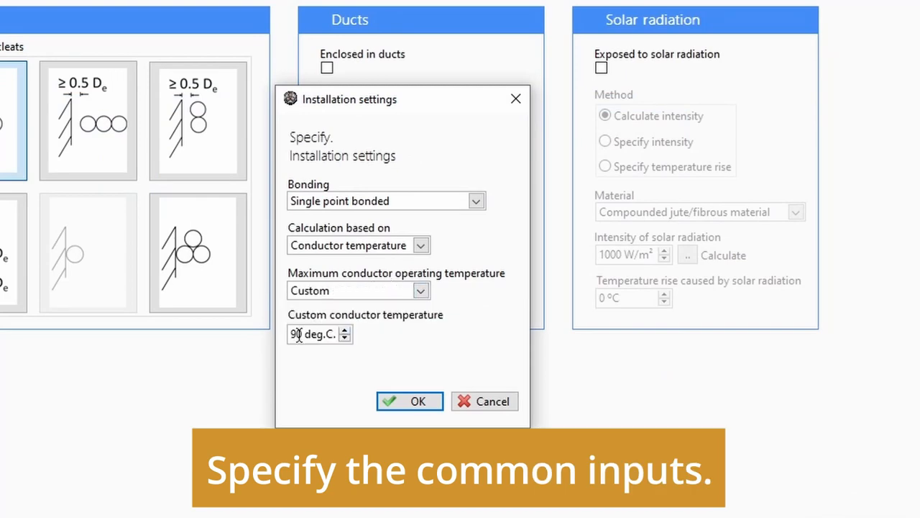
click(410, 401)
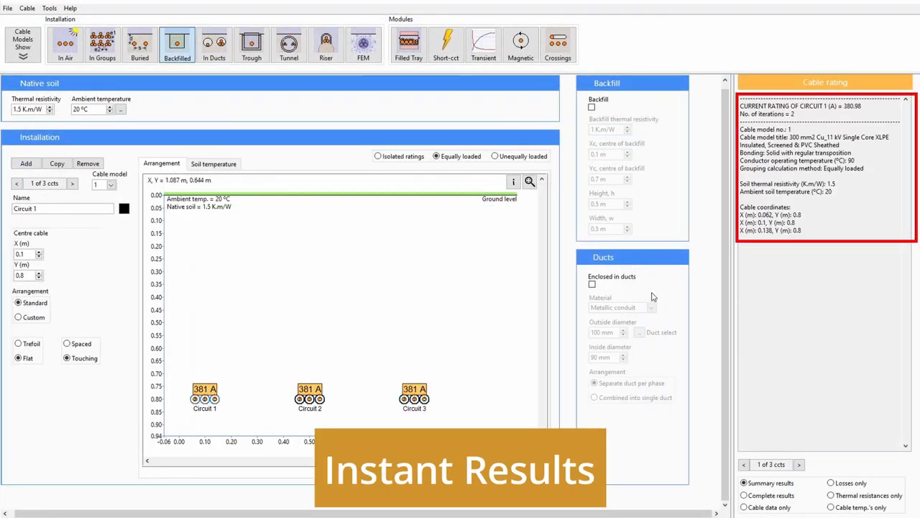
- Enclose the circuits in PVC ducts with backfill, dropping the rating from 381 A to 331 A
click(592, 283)
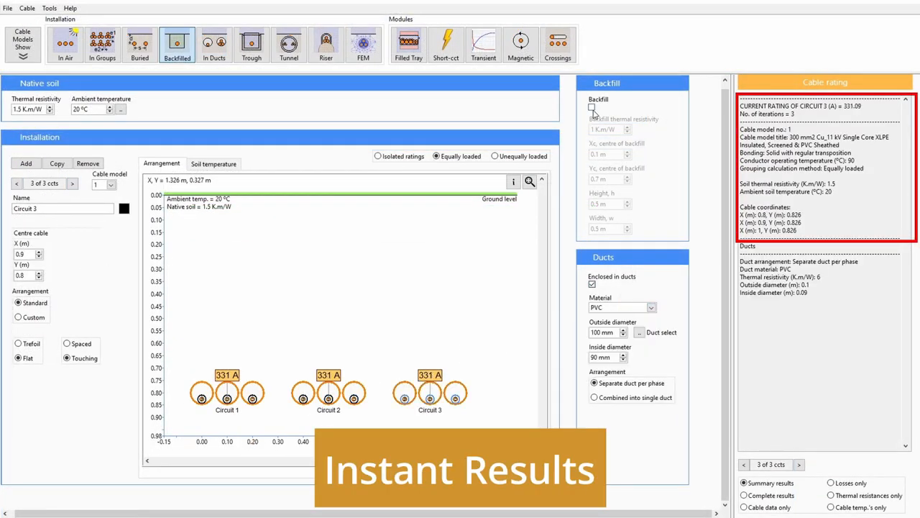
click(592, 107)
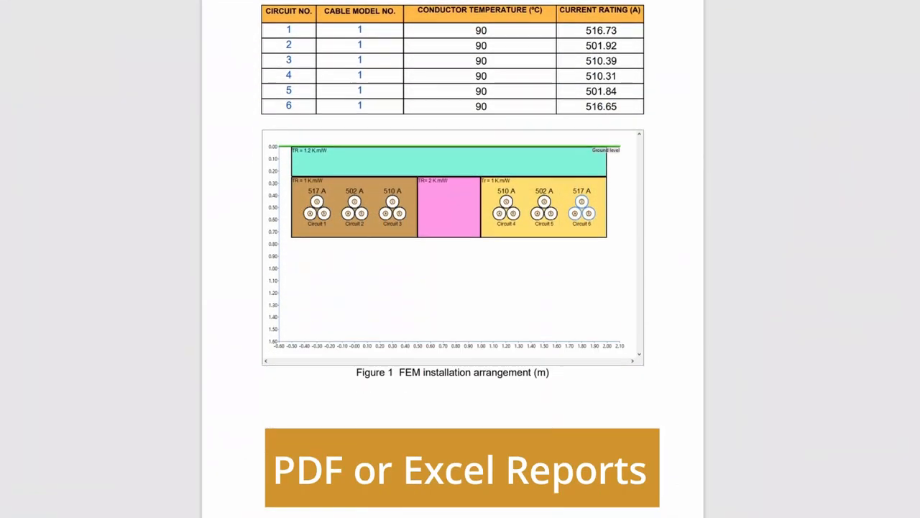
scroll(down, 3)
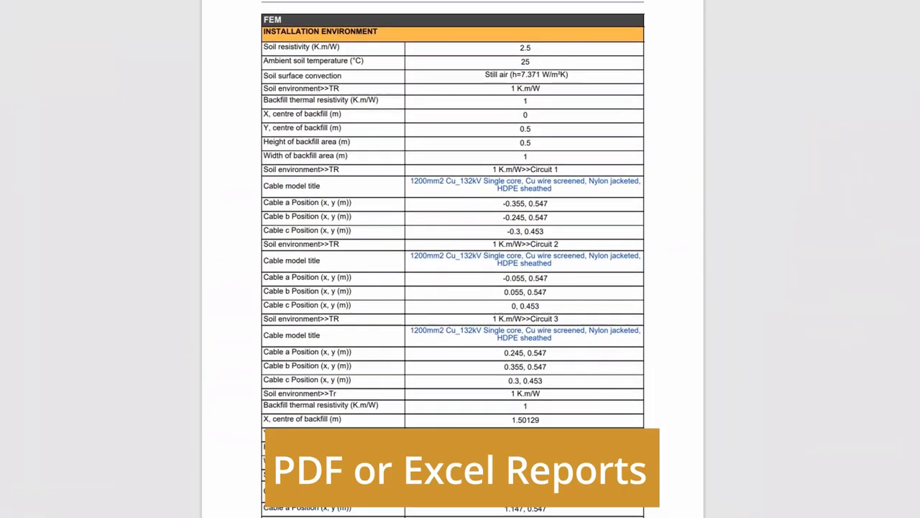